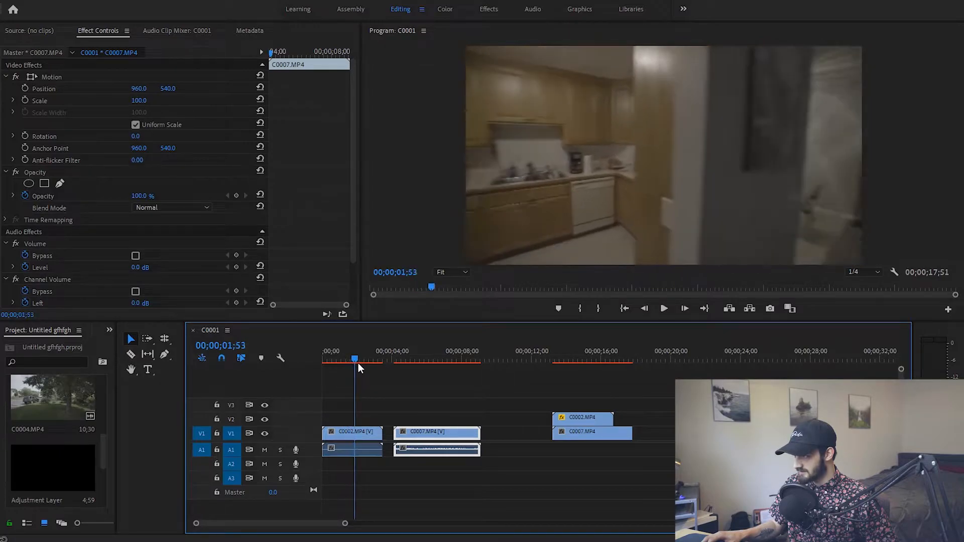
Scrub the playhead through the outdoor clip and into the finished masked transition example
{"action": "left_click", "coordinate": [395, 359]}
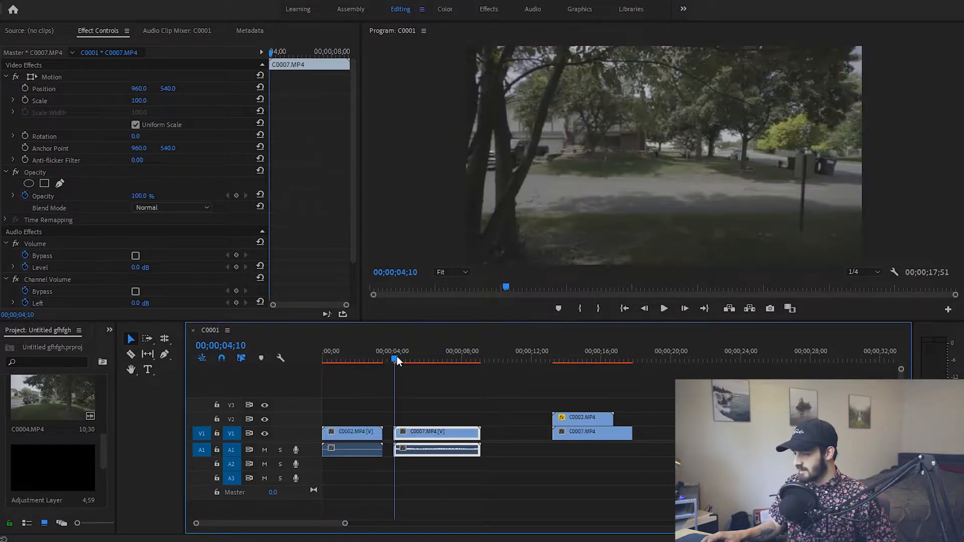
{"action": "left_click", "coordinate": [404, 359]}
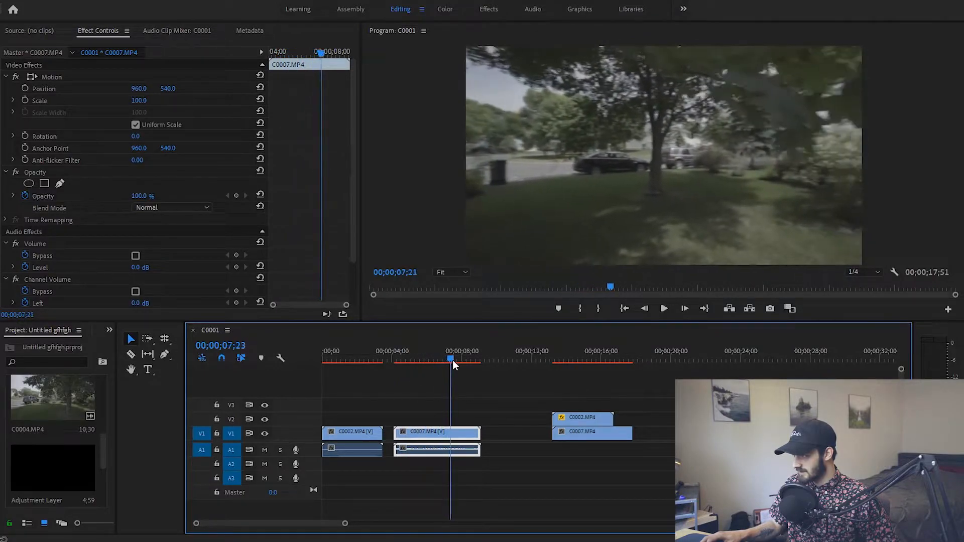
{"action": "left_click", "coordinate": [559, 358]}
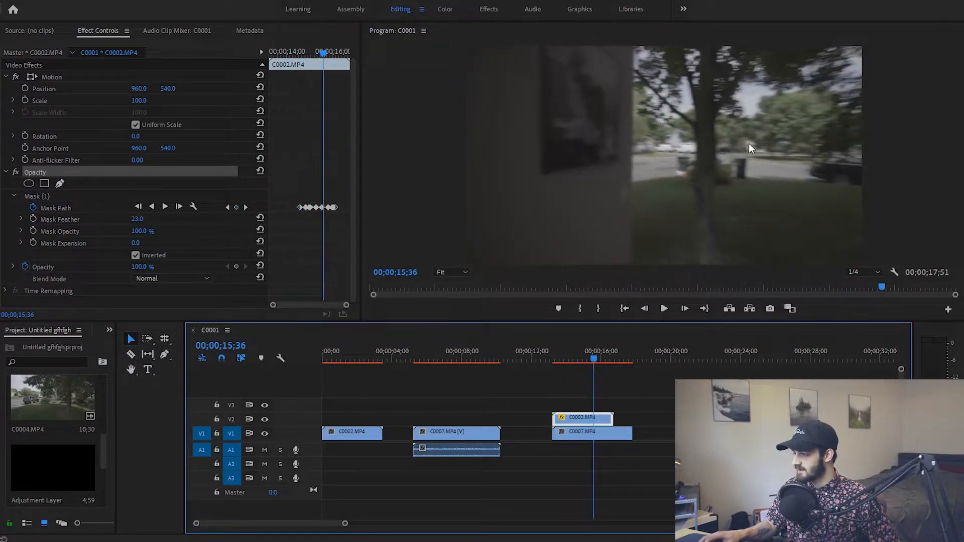
{"action": "mouse_move", "coordinate": [808, 117]}
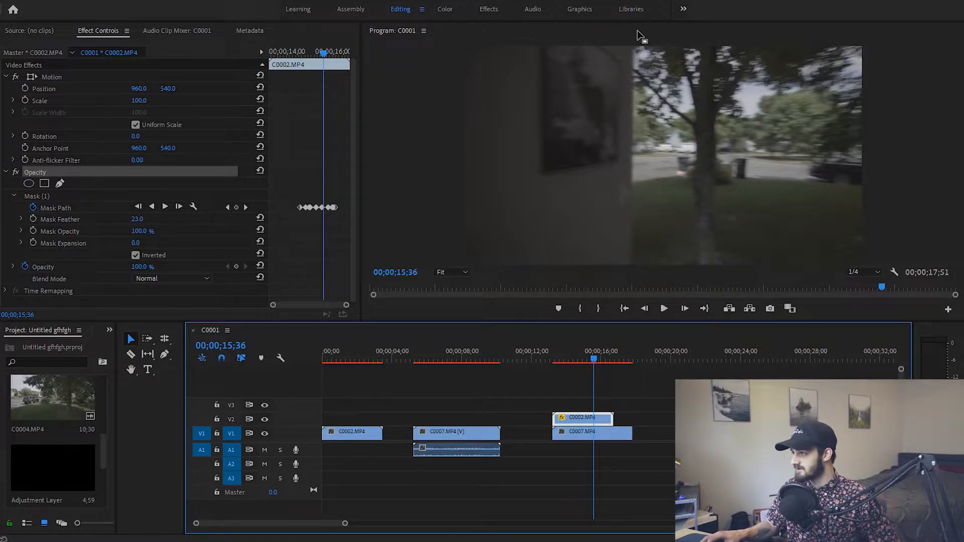
{"action": "mouse_move", "coordinate": [887, 175]}
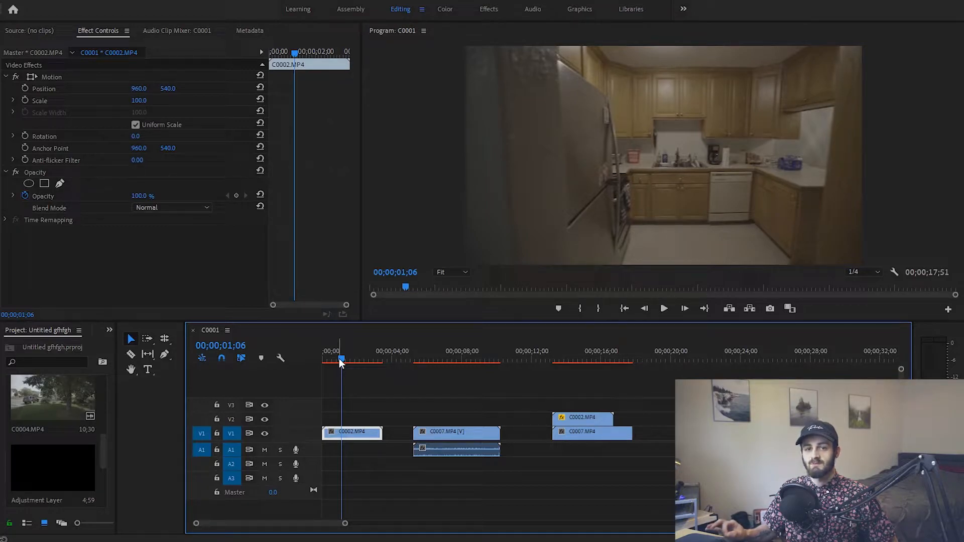
{"action": "mouse_move", "coordinate": [359, 438]}
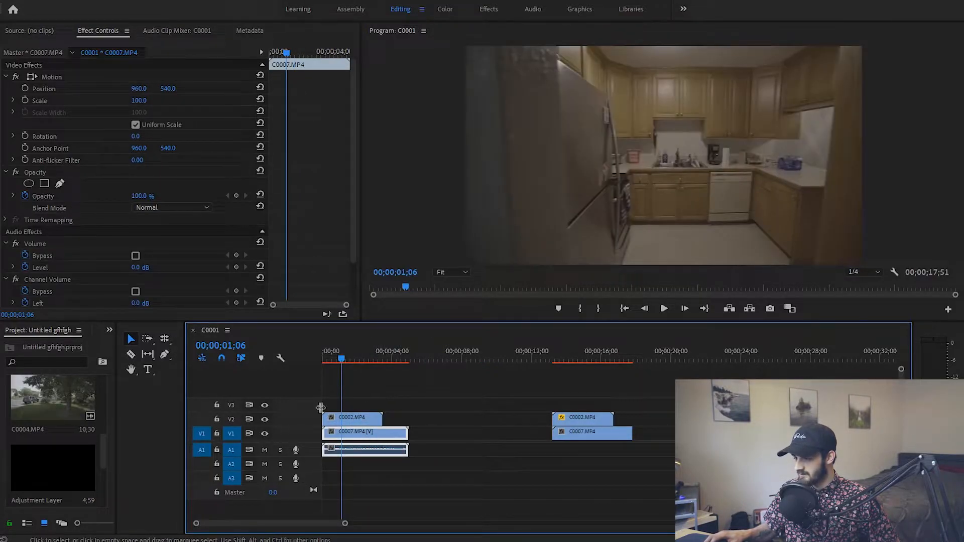
Check the kitchen clip C0002 on V2 and outdoor clip C0007 below, then reselect C0002
{"action": "left_click", "coordinate": [356, 359]}
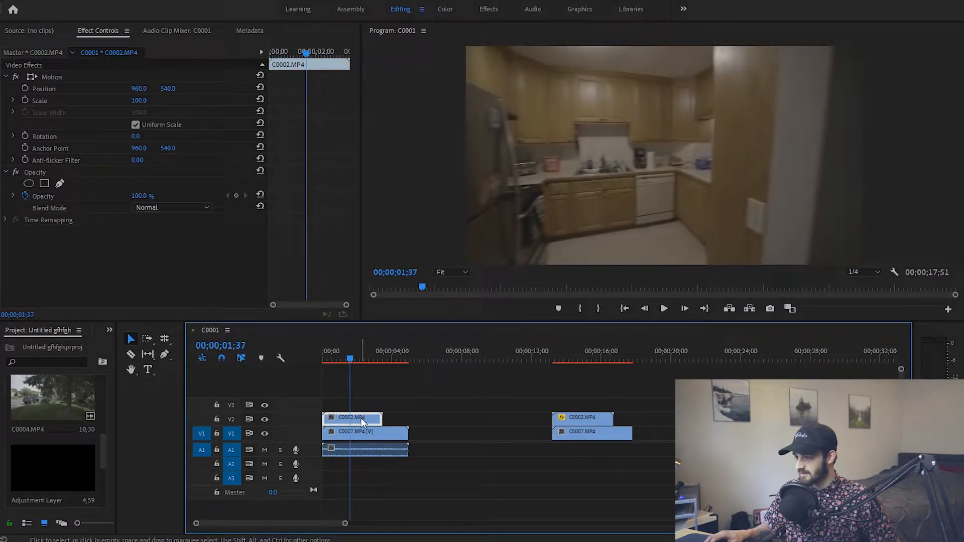
{"action": "left_click", "coordinate": [364, 430]}
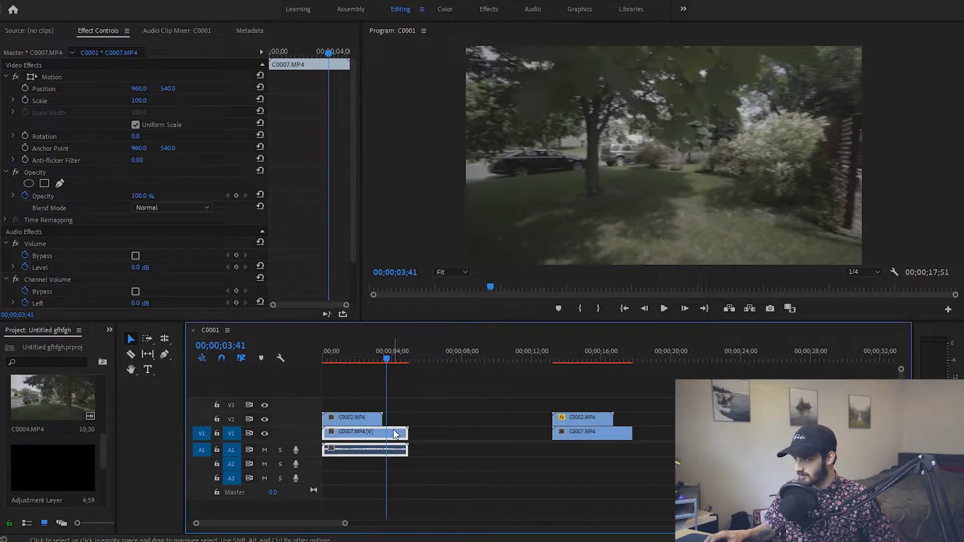
{"action": "left_click", "coordinate": [351, 418]}
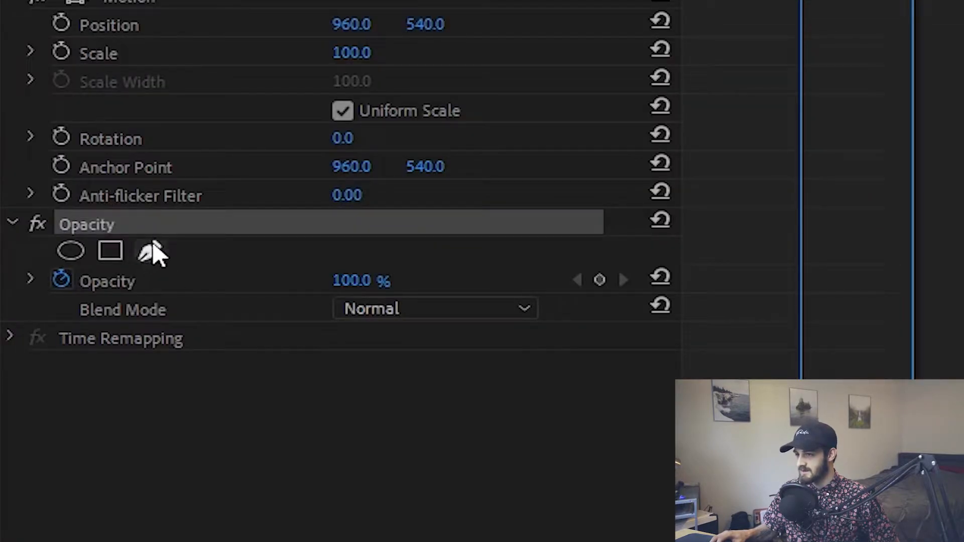
{"action": "mouse_move", "coordinate": [151, 252]}
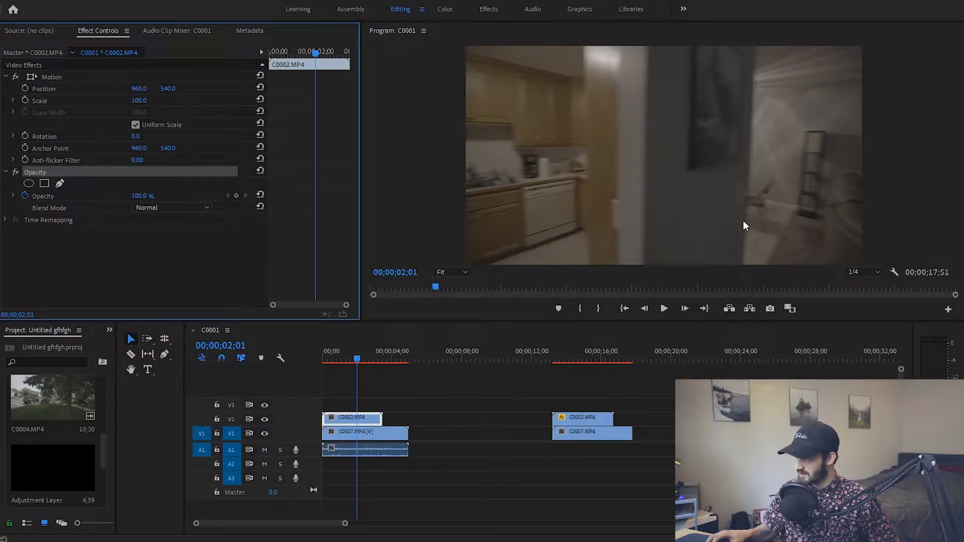
{"action": "mouse_move", "coordinate": [147, 230]}
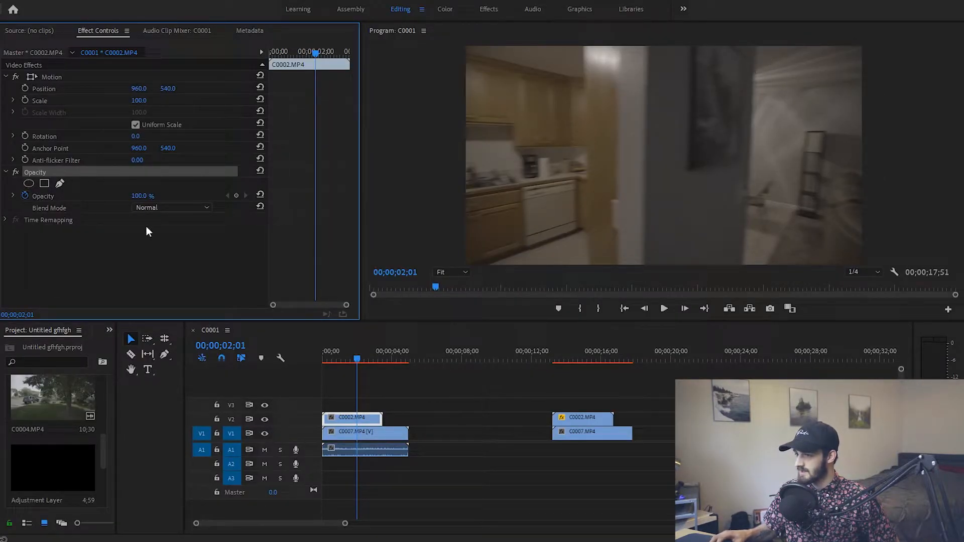
{"action": "mouse_move", "coordinate": [60, 183]}
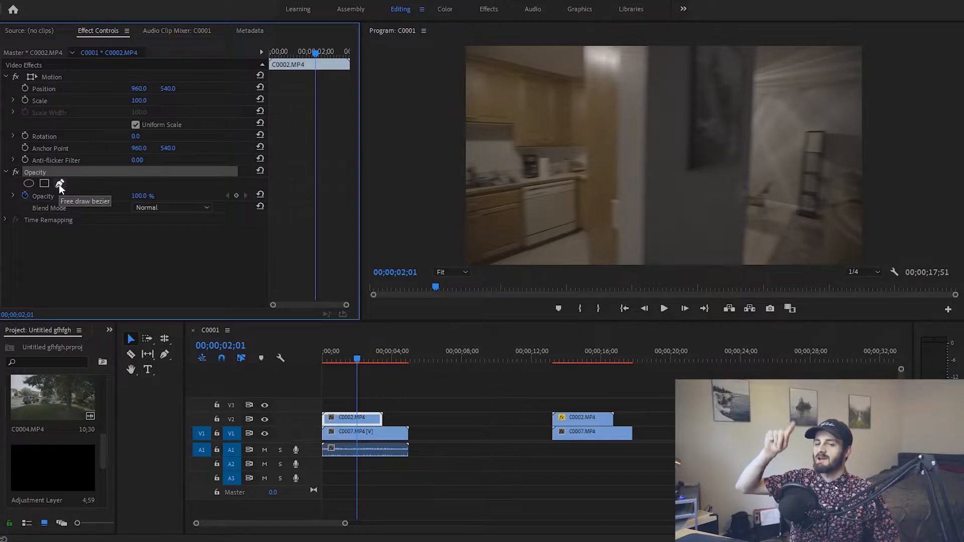
{"action": "mouse_move", "coordinate": [75, 170]}
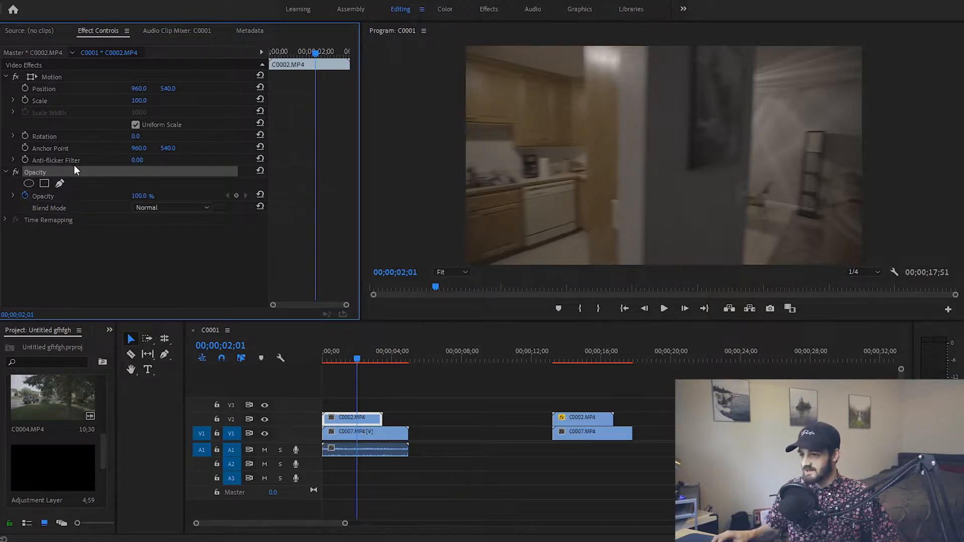
{"action": "mouse_move", "coordinate": [762, 98]}
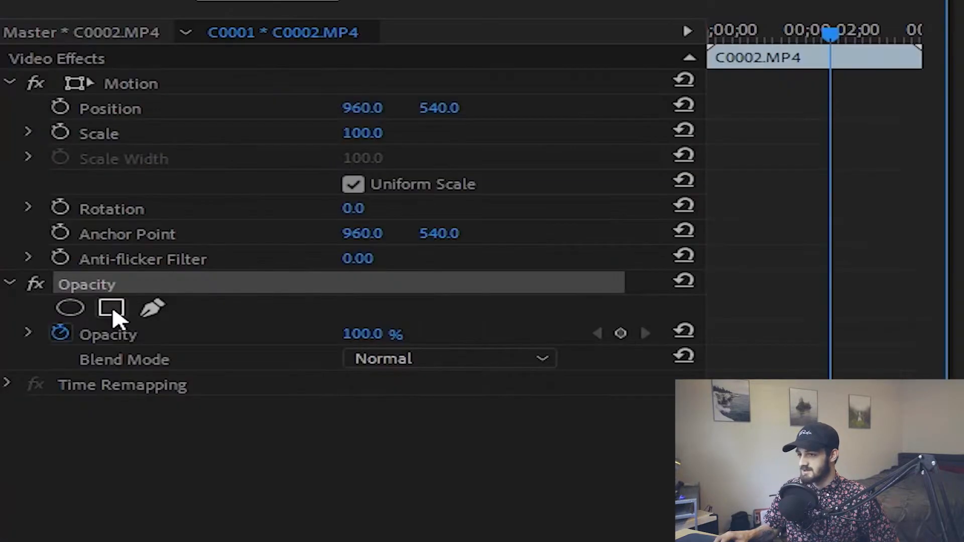
{"action": "mouse_move", "coordinate": [112, 310]}
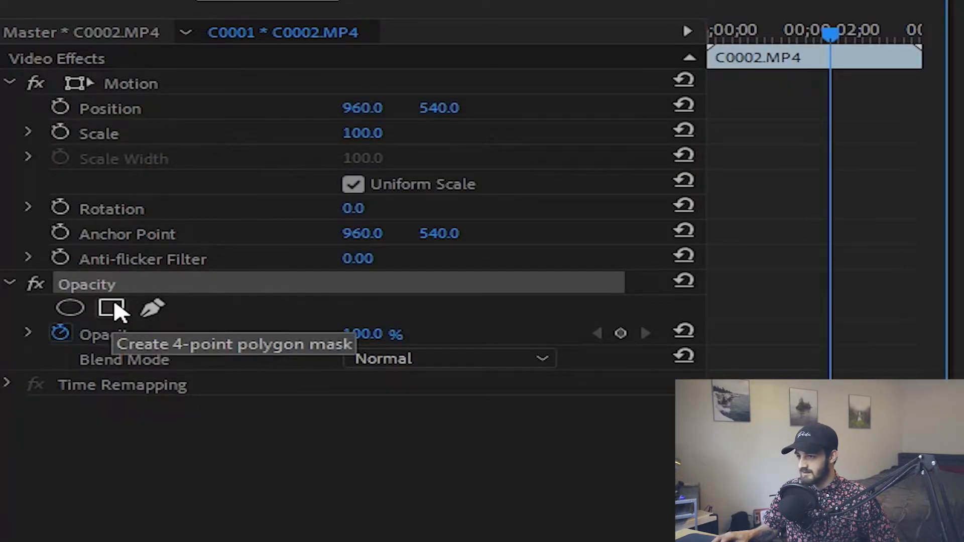
Add a four-point polygon mask to the kitchen clip's Opacity and invert it
{"action": "left_click", "coordinate": [111, 309]}
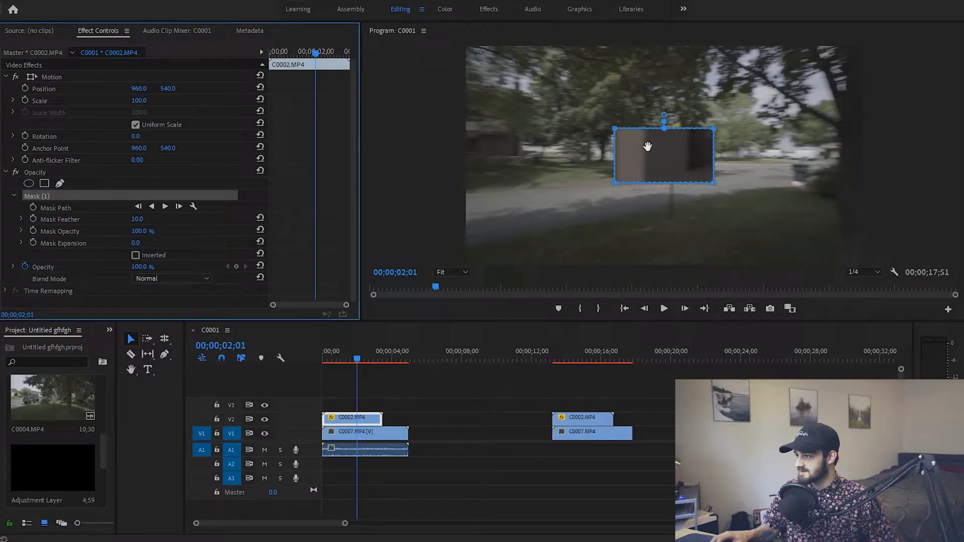
{"action": "mouse_move", "coordinate": [863, 142]}
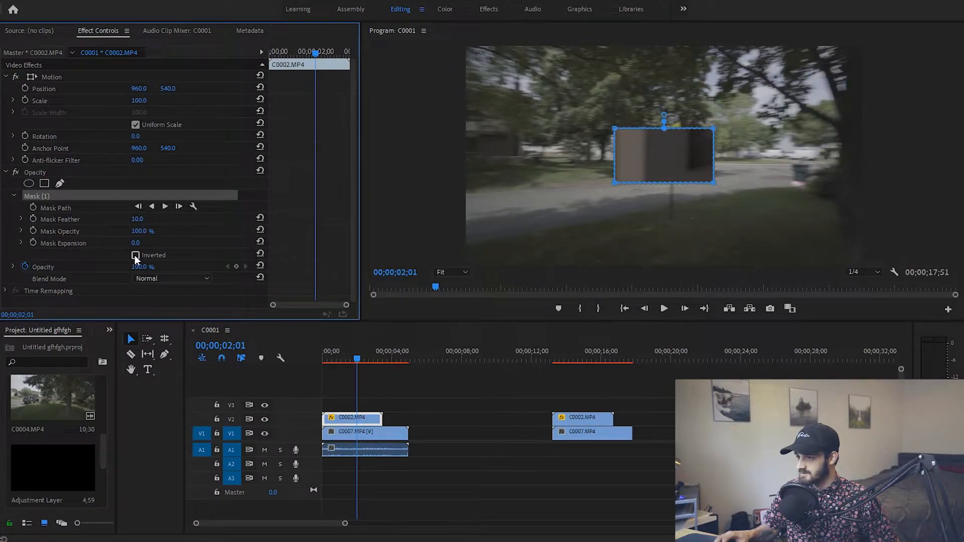
{"action": "left_click", "coordinate": [135, 255]}
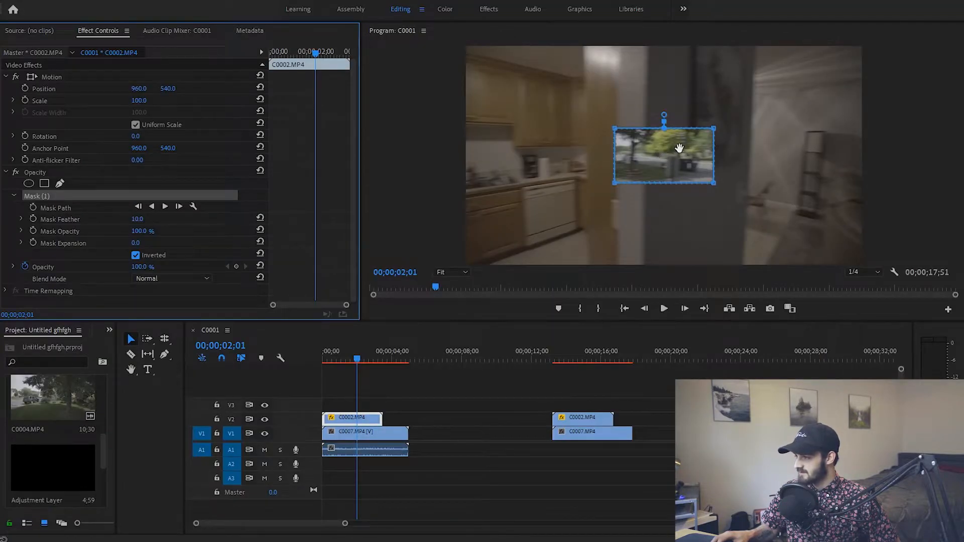
{"action": "mouse_move", "coordinate": [705, 145]}
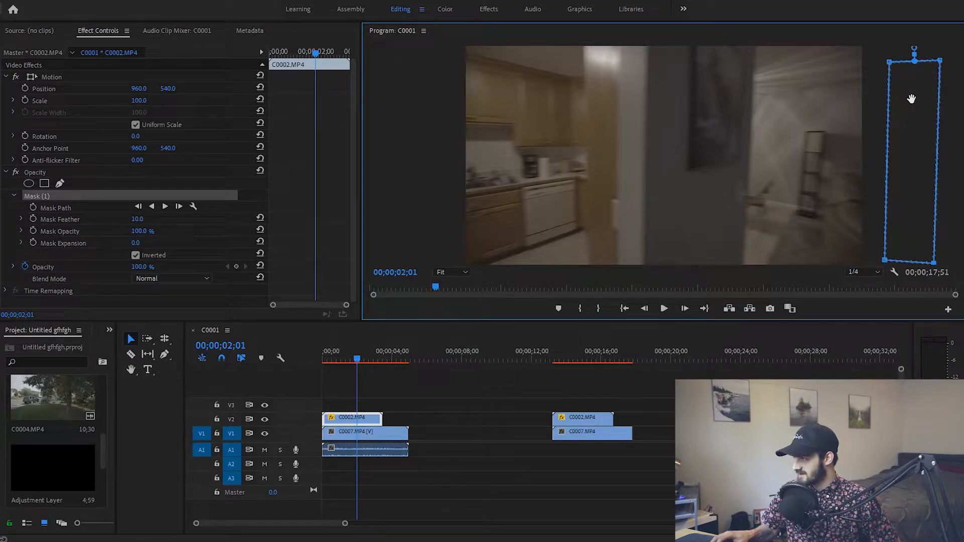
{"action": "mouse_move", "coordinate": [501, 61]}
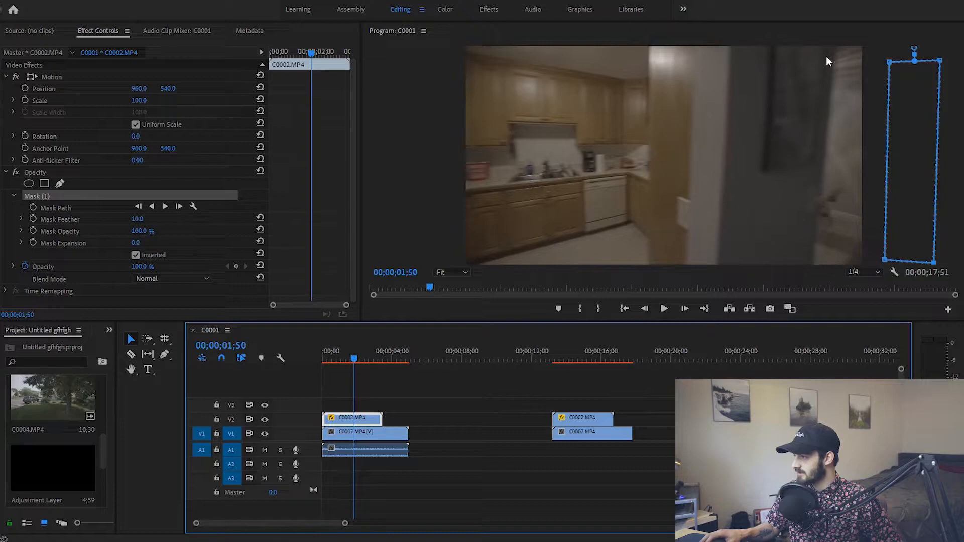
{"action": "mouse_move", "coordinate": [874, 145]}
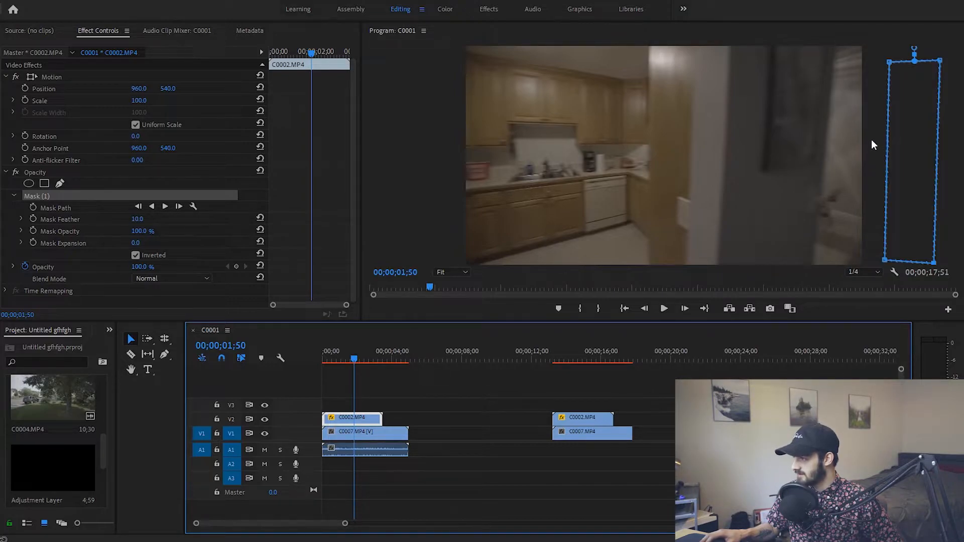
{"action": "mouse_move", "coordinate": [647, 61]}
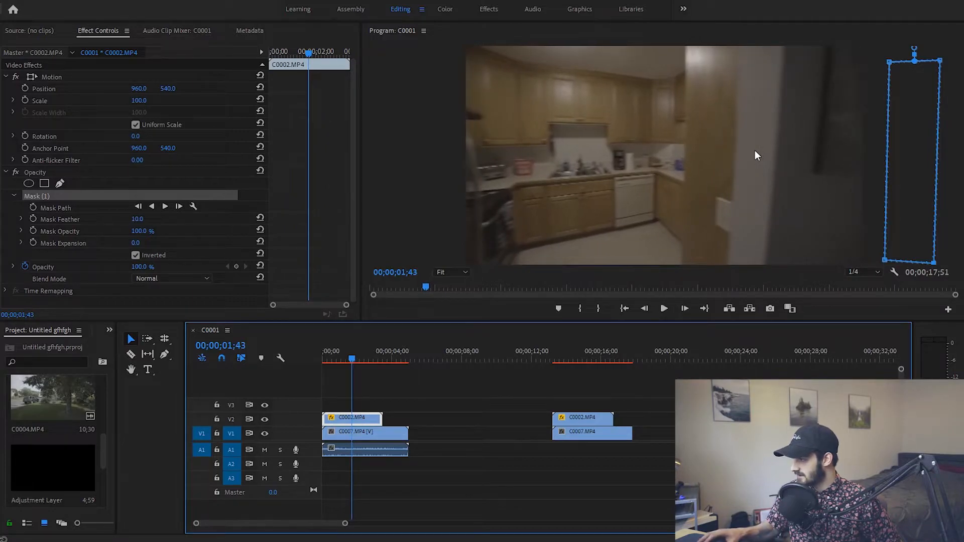
{"action": "mouse_move", "coordinate": [871, 247]}
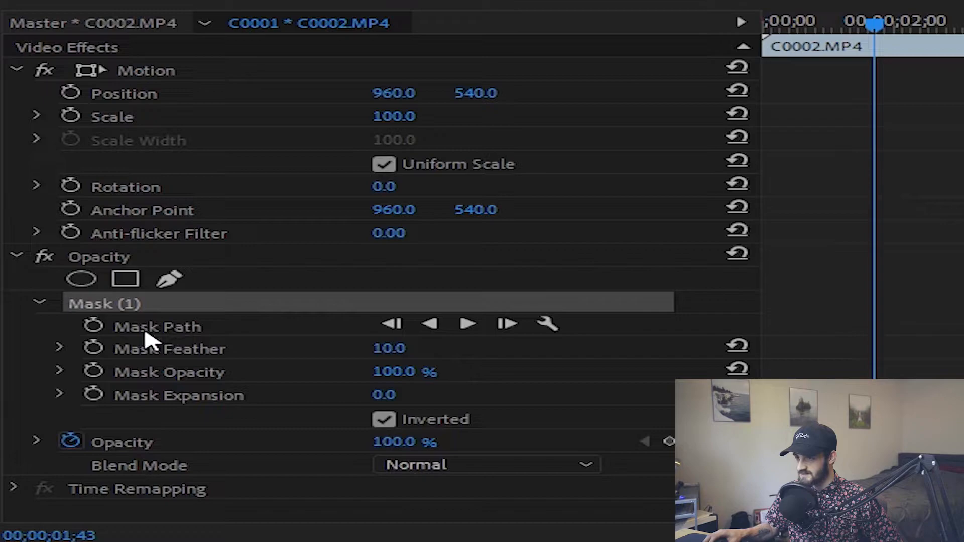
{"action": "mouse_move", "coordinate": [117, 342]}
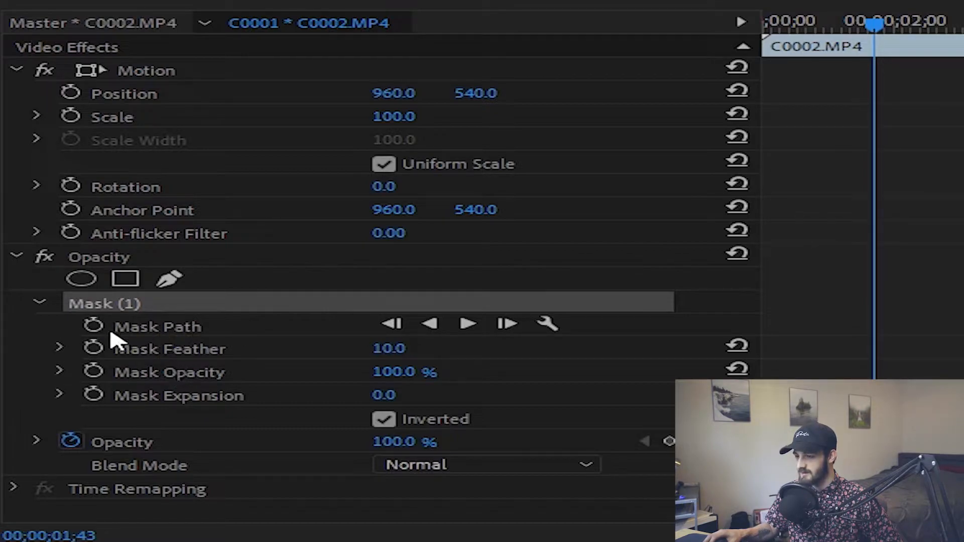
{"action": "mouse_move", "coordinate": [93, 326]}
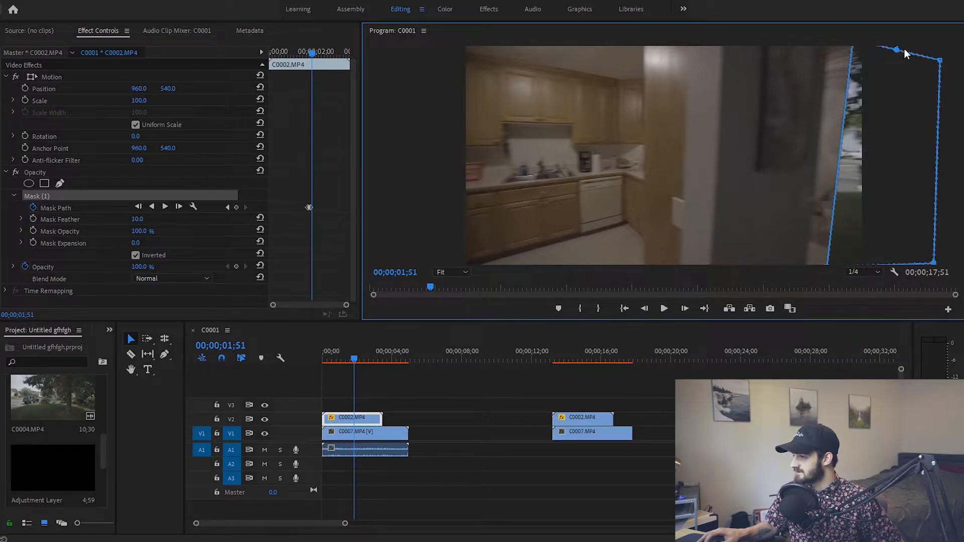
Zoom the Program Monitor out to 25% to see beyond the frame edges
{"action": "left_click", "coordinate": [449, 272]}
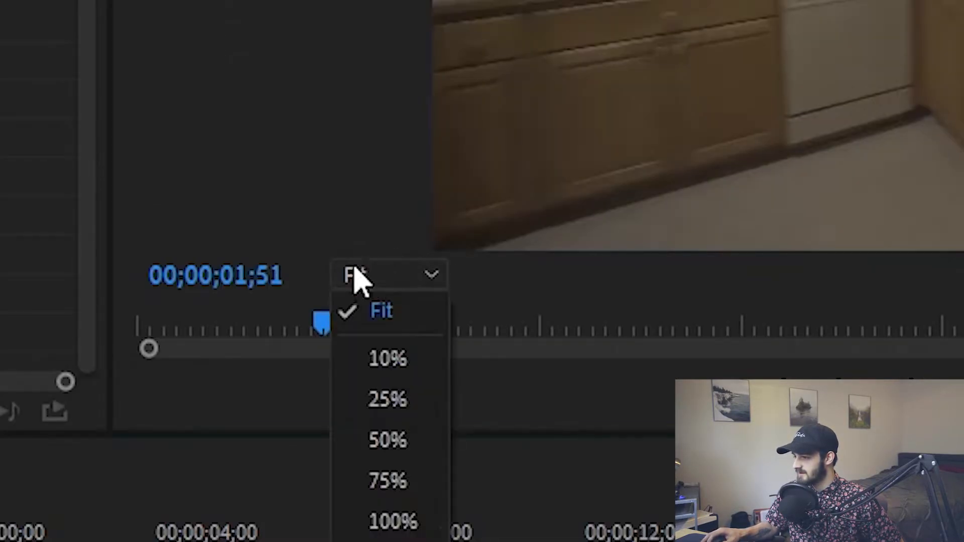
{"action": "left_click", "coordinate": [386, 399]}
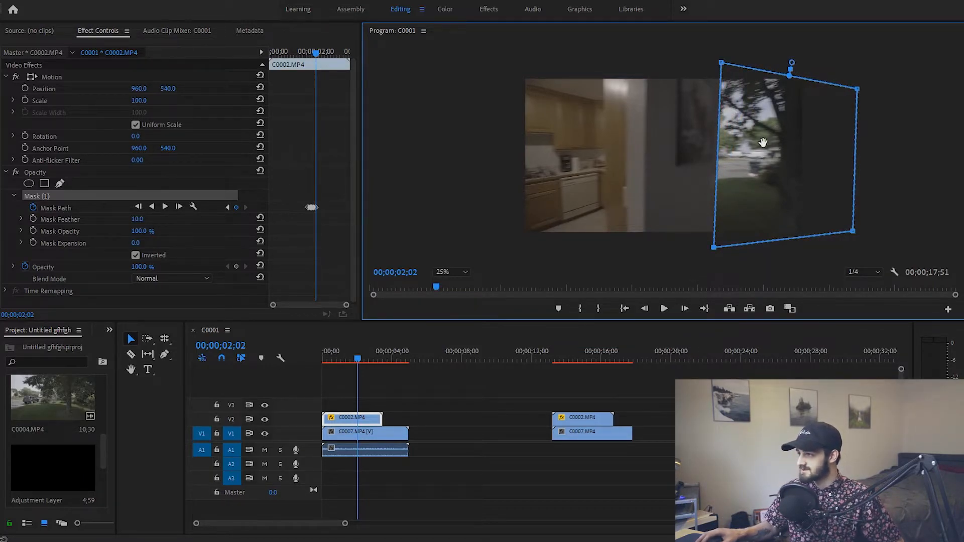
{"action": "mouse_move", "coordinate": [440, 122]}
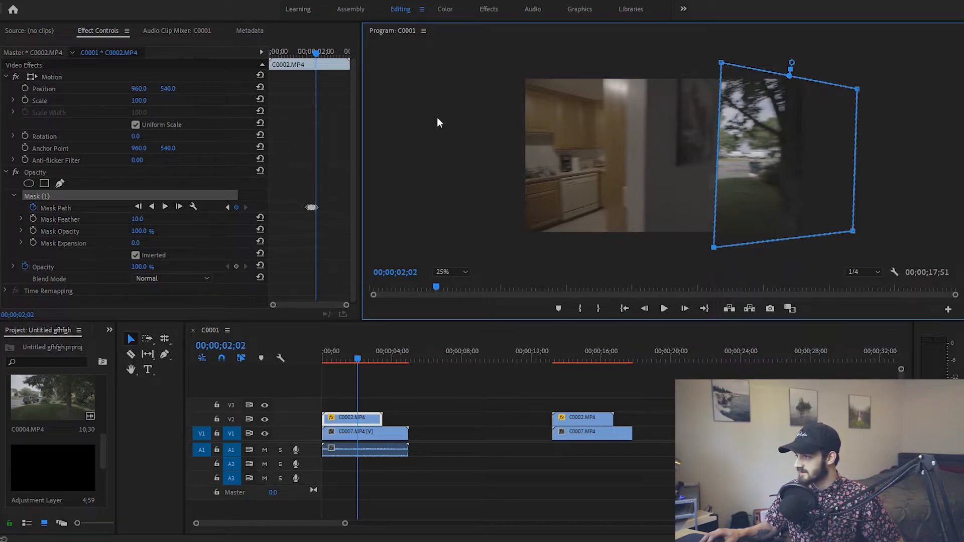
{"action": "mouse_move", "coordinate": [785, 172]}
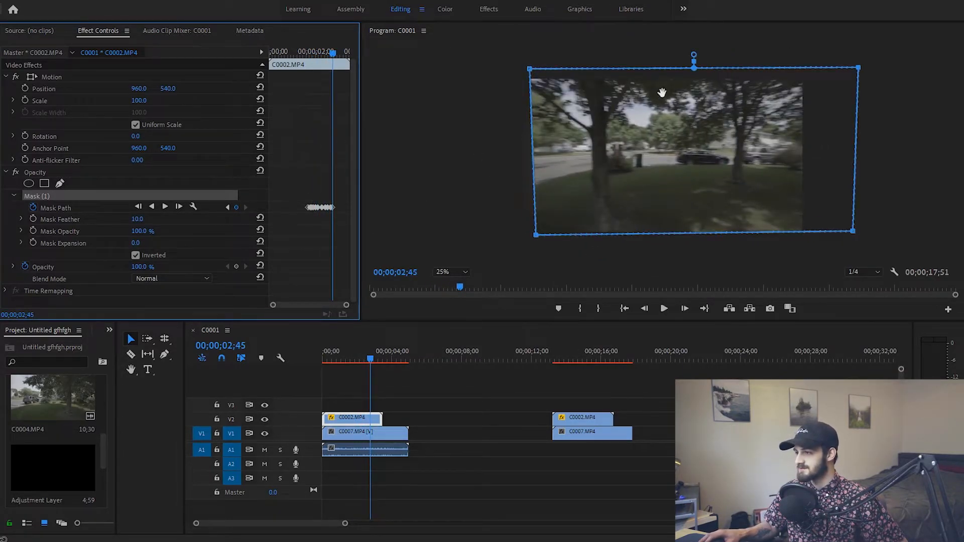
{"action": "mouse_move", "coordinate": [845, 55]}
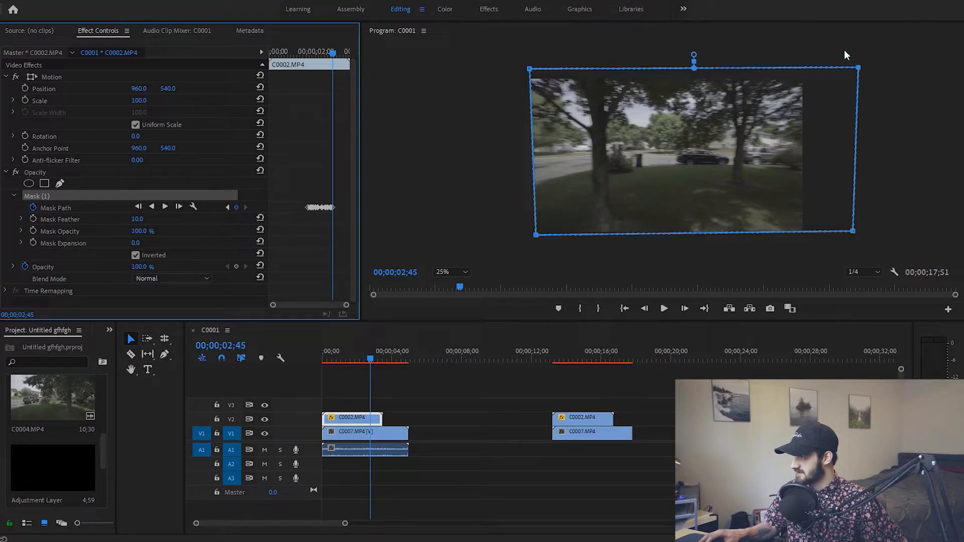
{"action": "mouse_move", "coordinate": [817, 85]}
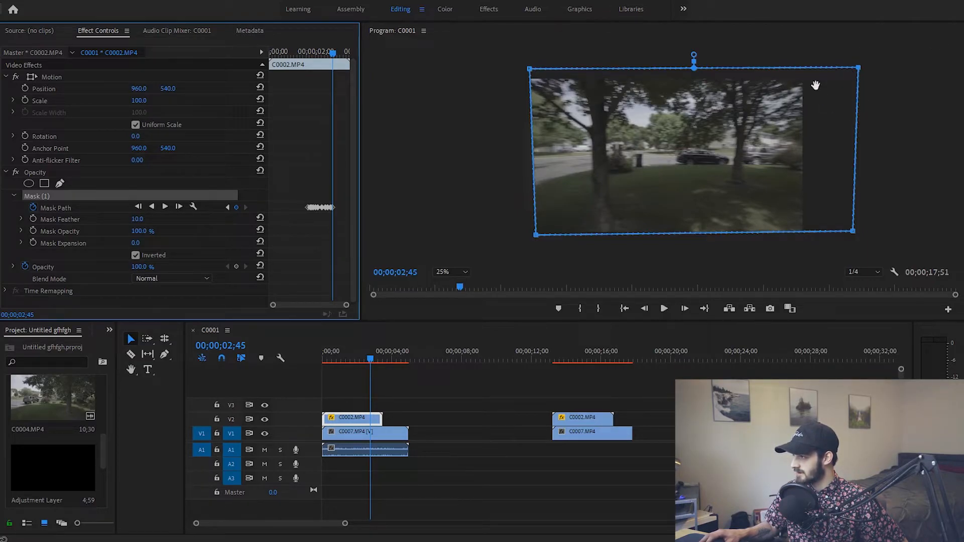
{"action": "mouse_move", "coordinate": [433, 126]}
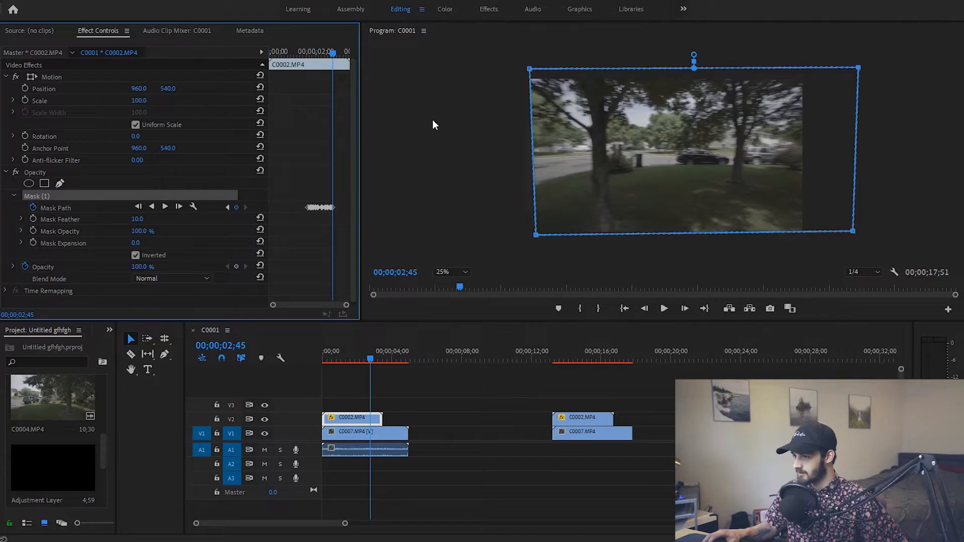
{"action": "mouse_move", "coordinate": [228, 209]}
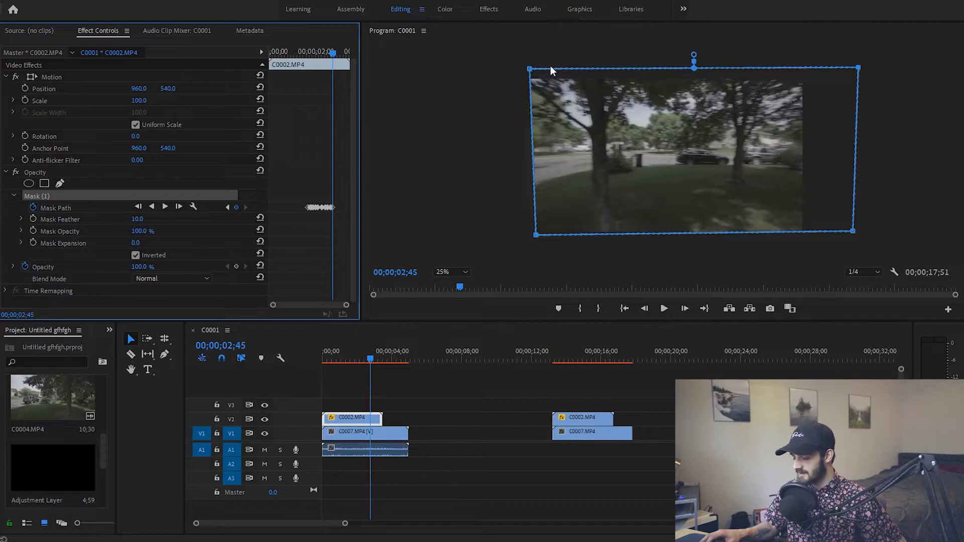
{"action": "mouse_move", "coordinate": [546, 72]}
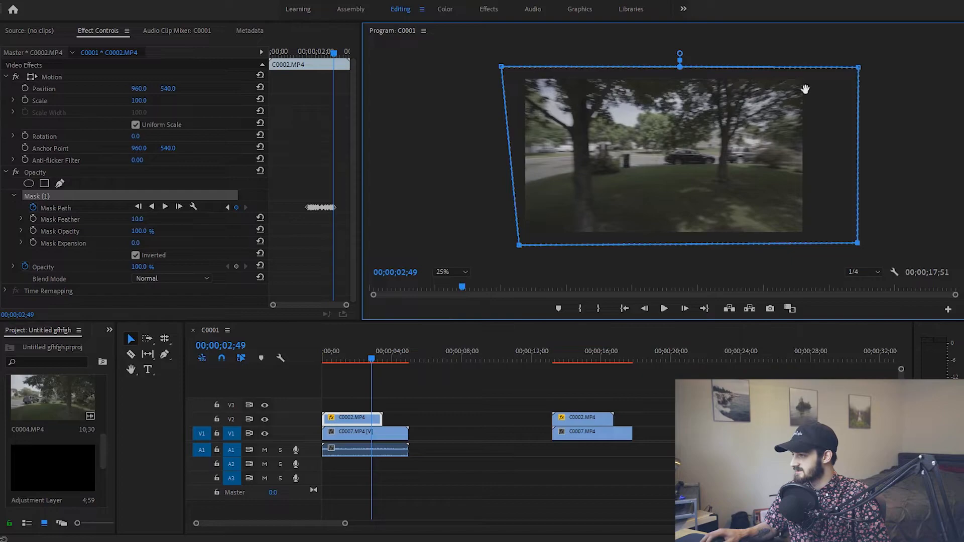
Move the playhead back to 00;00;02;05, mid-transition
{"action": "left_click", "coordinate": [337, 351]}
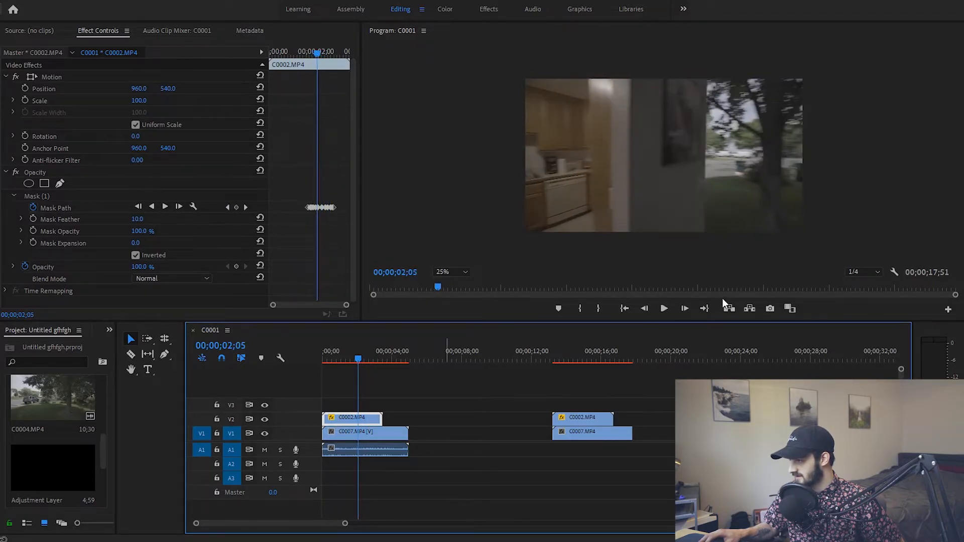
{"action": "mouse_move", "coordinate": [699, 240]}
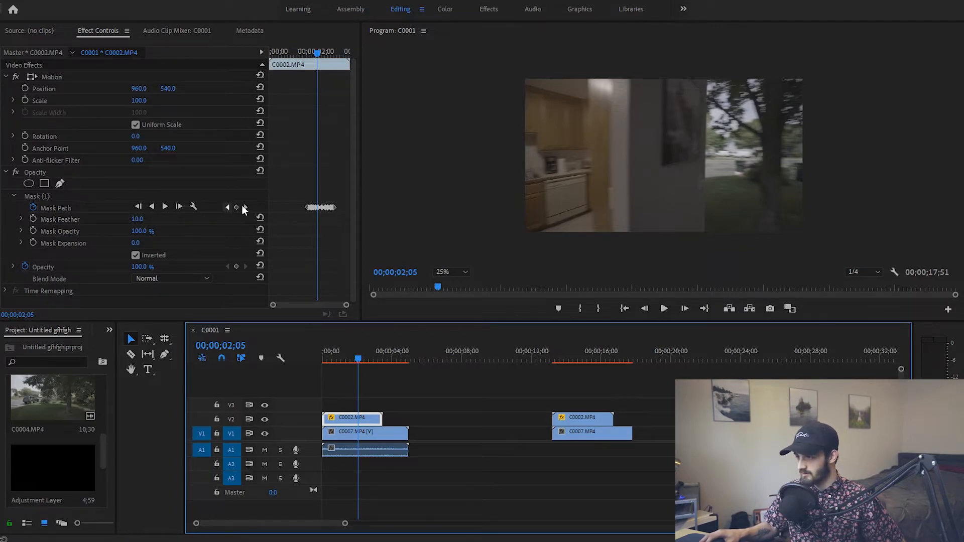
{"action": "mouse_move", "coordinate": [209, 220]}
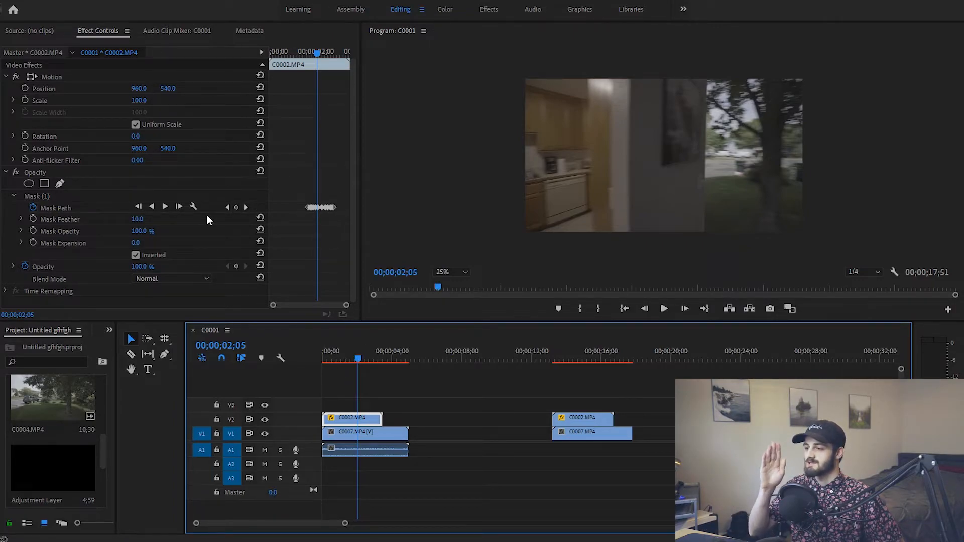
{"action": "mouse_move", "coordinate": [729, 125]}
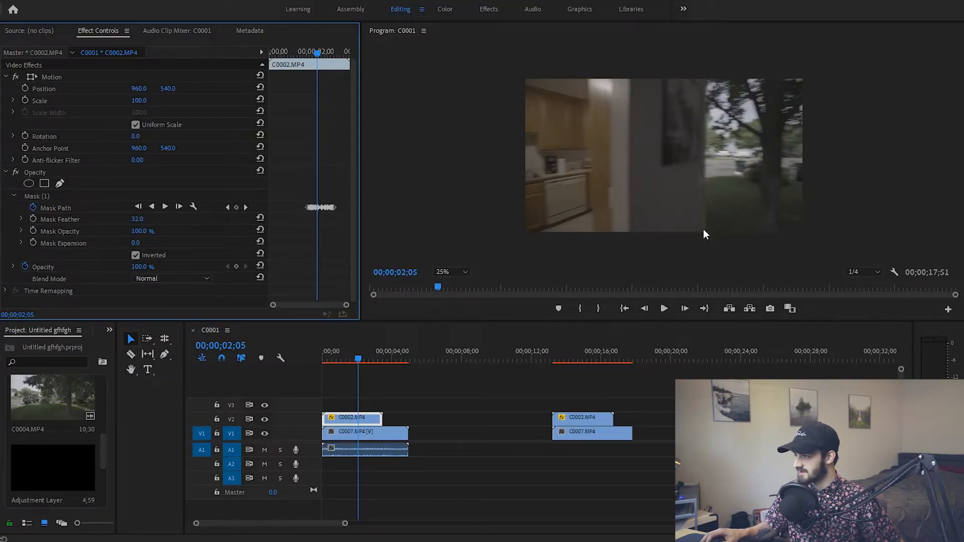
{"action": "mouse_move", "coordinate": [706, 189]}
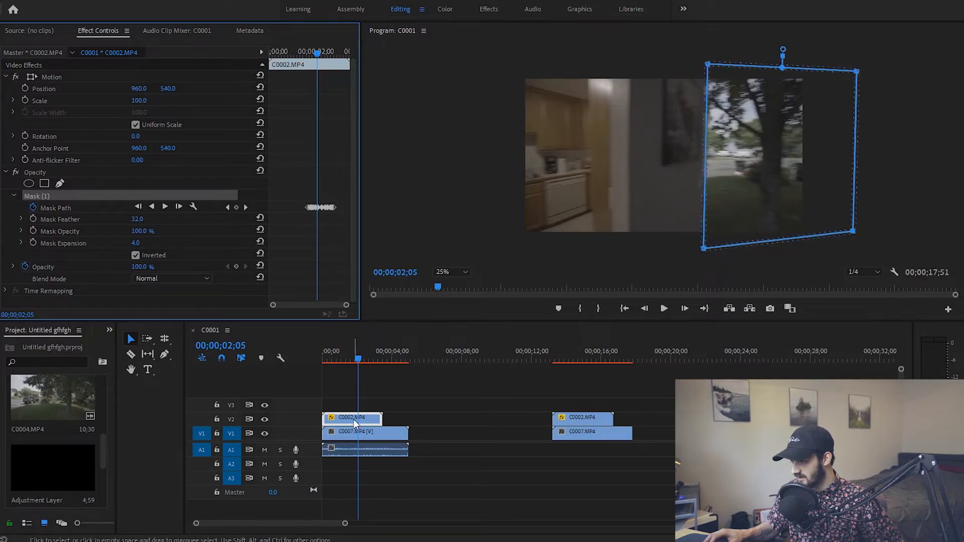
{"action": "left_click", "coordinate": [364, 430]}
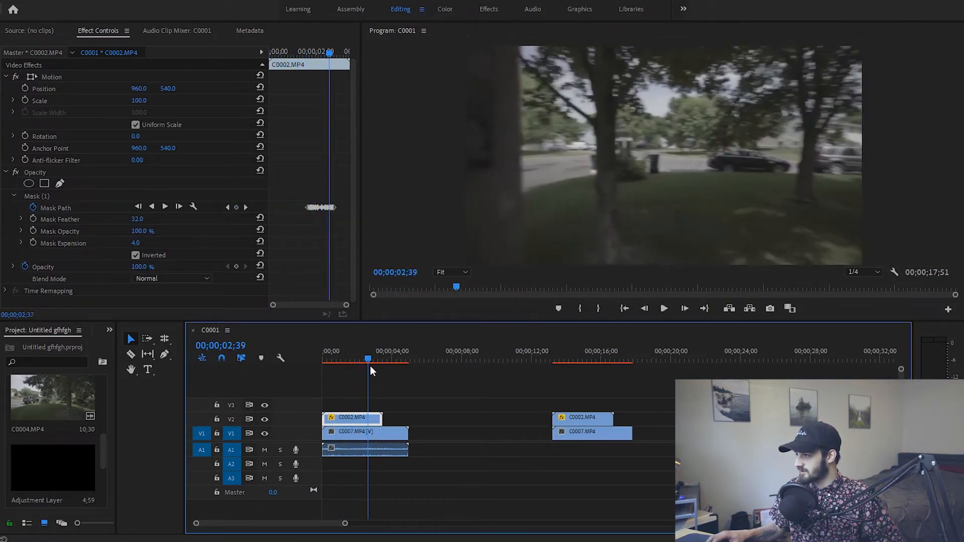
{"action": "left_click", "coordinate": [355, 359]}
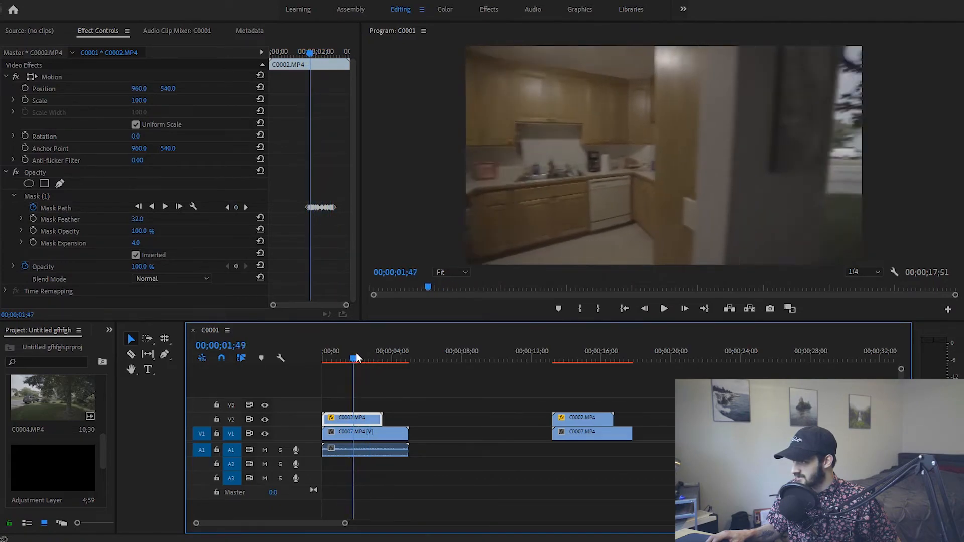
{"action": "left_click", "coordinate": [373, 359]}
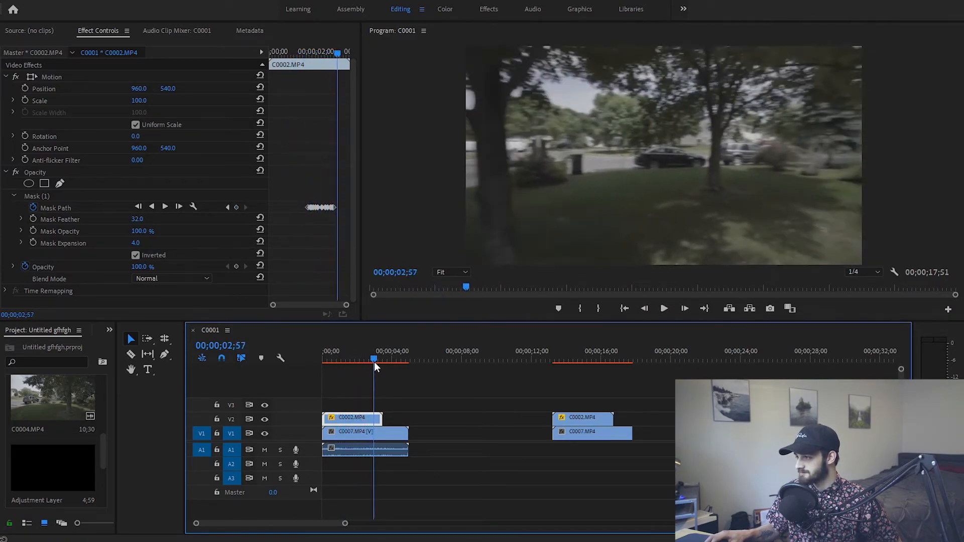